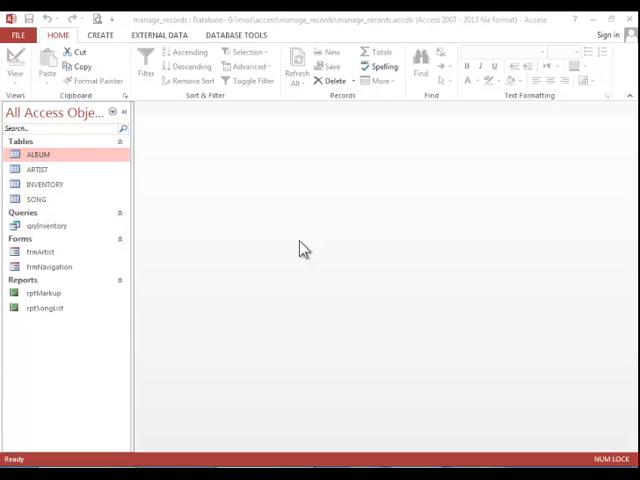
- Open the ALBUM table and correct 'The Better Lyfe' to 'The Better Life'
click(38, 154)
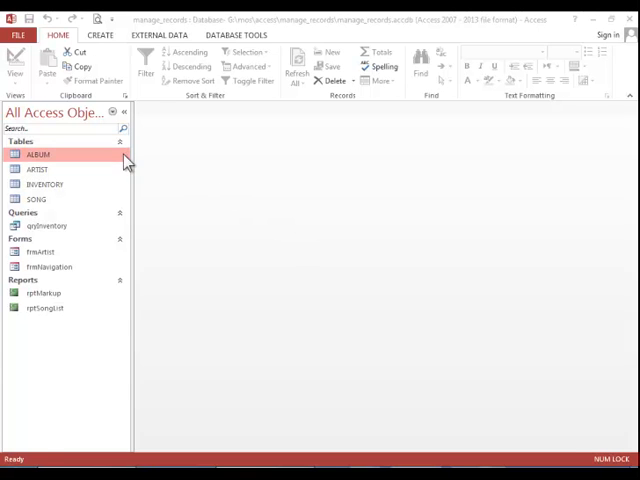
double_click(38, 155)
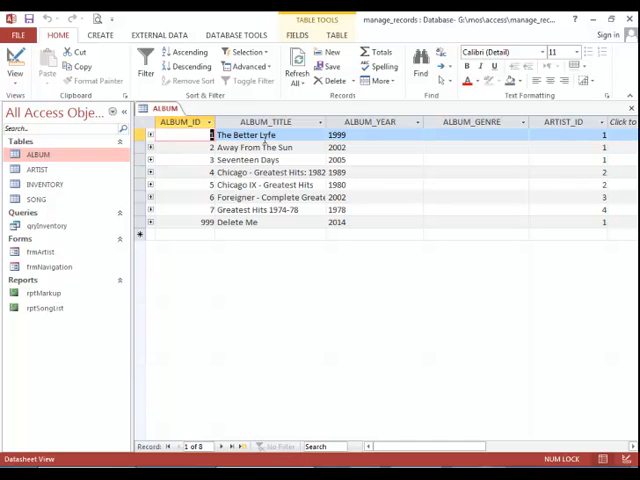
click(265, 135)
text(i)
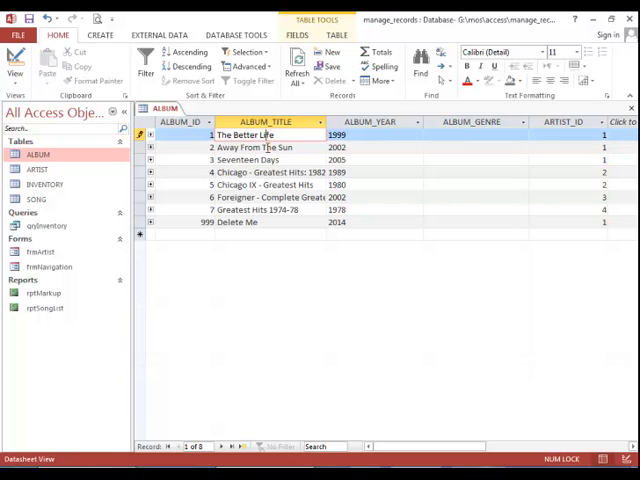
click(265, 147)
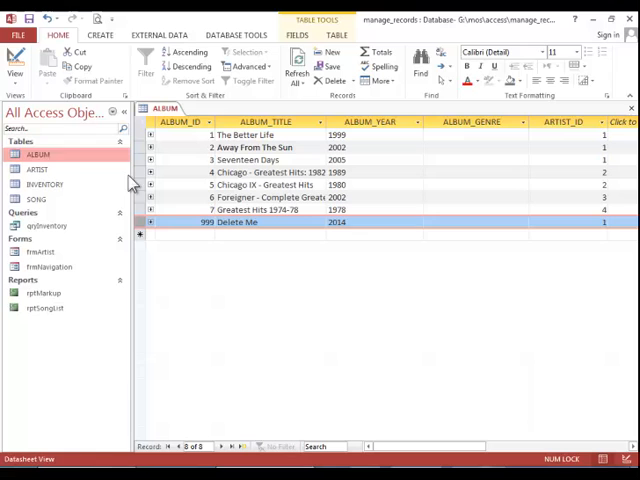
mouse_move(325, 122)
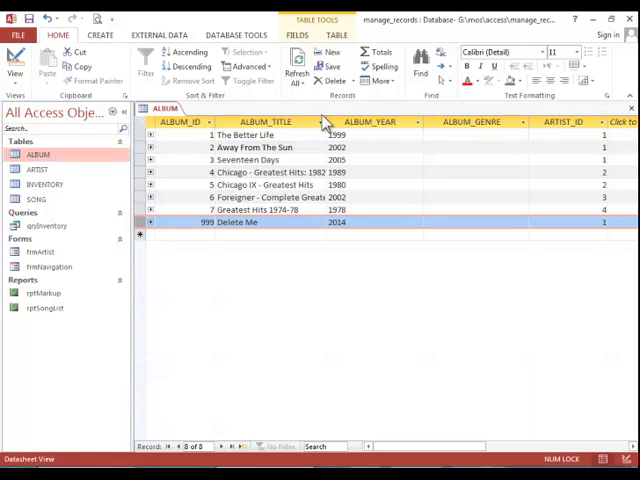
- Delete album record 999, 'Delete Me', leaving seven albums
click(336, 81)
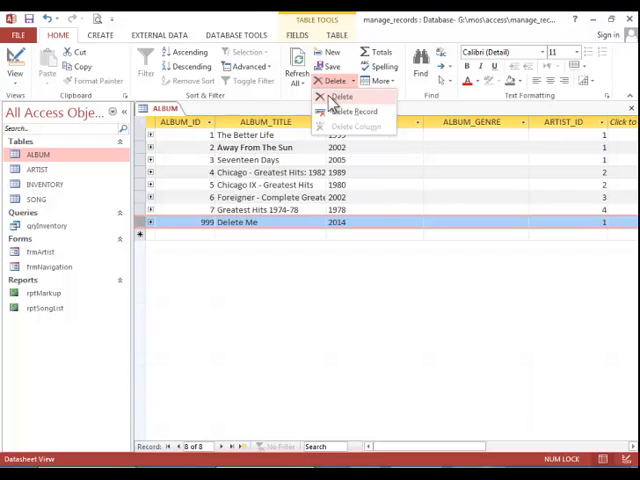
click(355, 110)
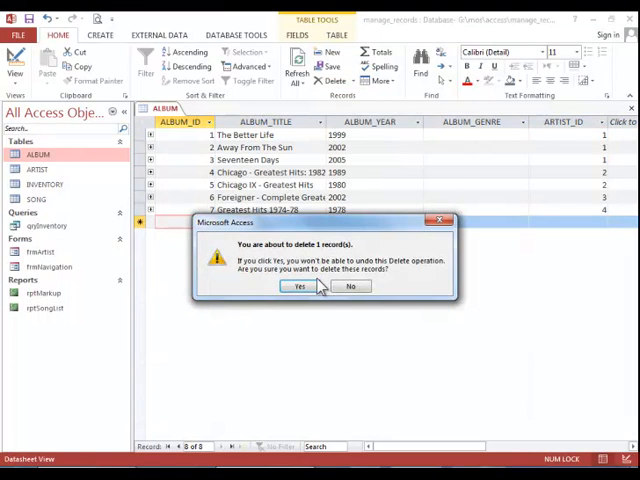
click(298, 286)
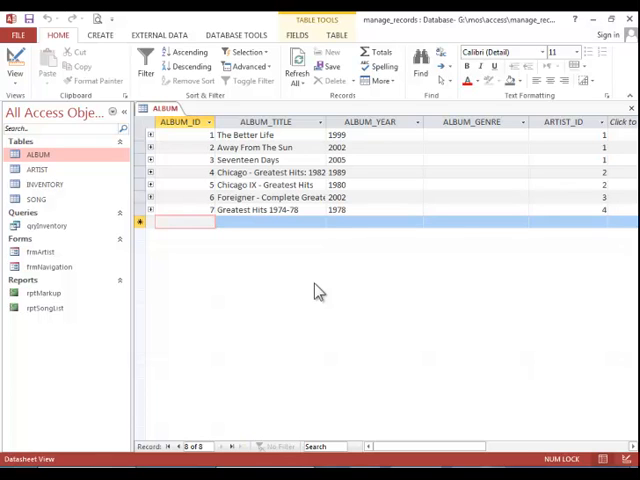
mouse_move(201, 238)
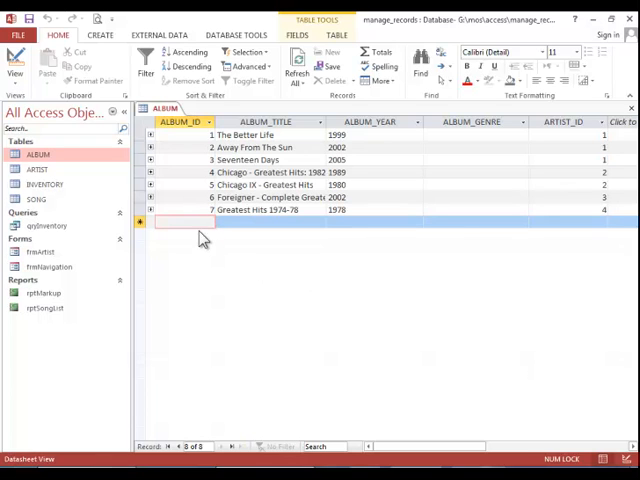
- Enter album 8, 'Wide River', as a new ALBUM record and close the table
click(185, 222)
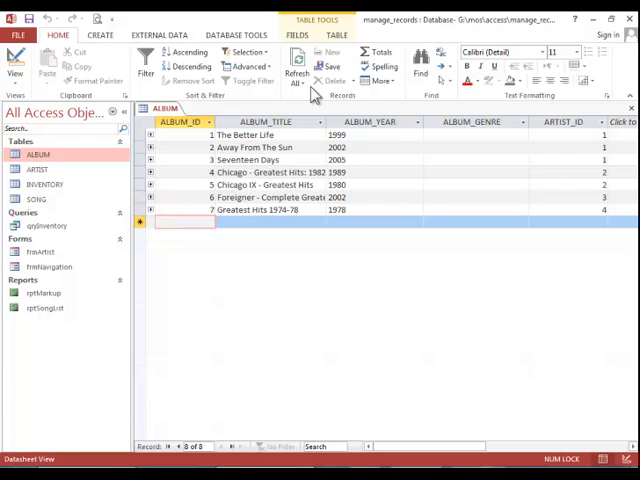
mouse_move(330, 52)
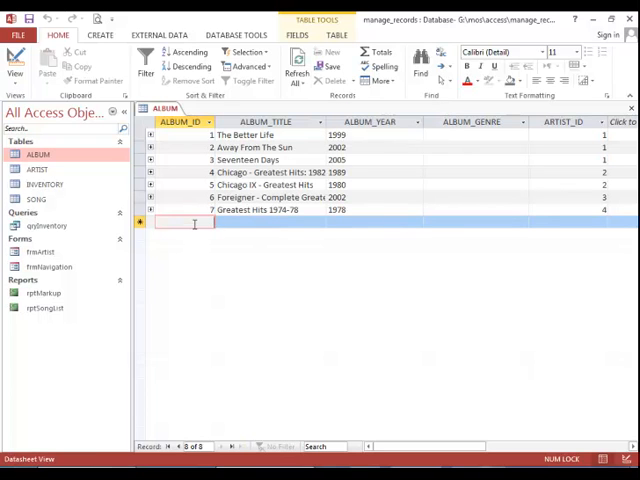
text(8)
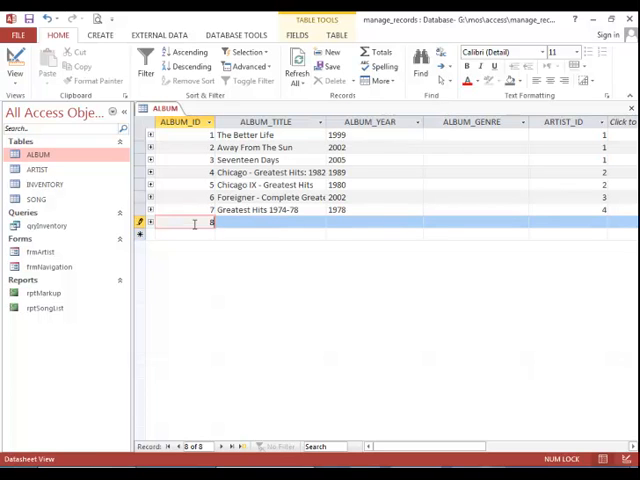
click(270, 222)
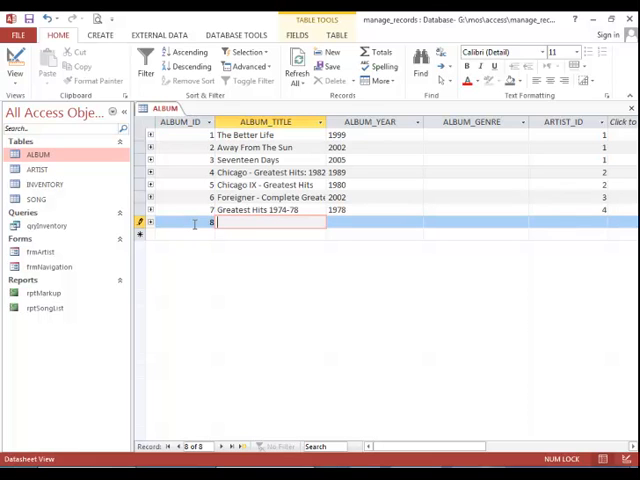
text(Wide River)
click(569, 222)
text(4)
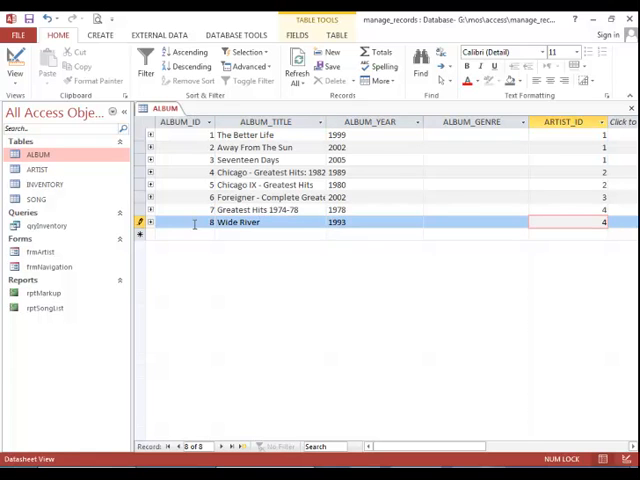
click(319, 52)
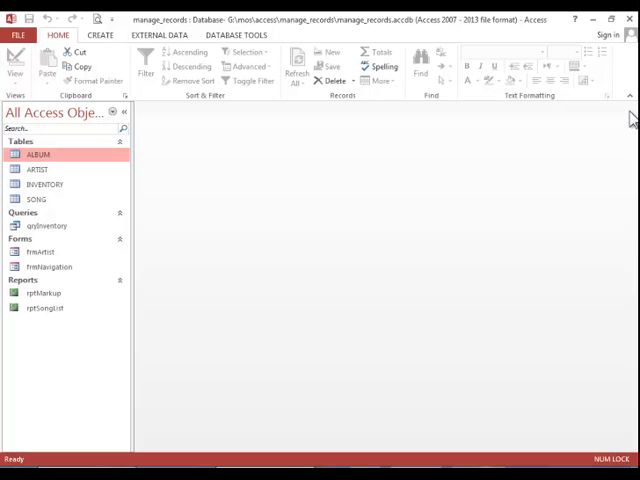
mouse_move(280, 48)
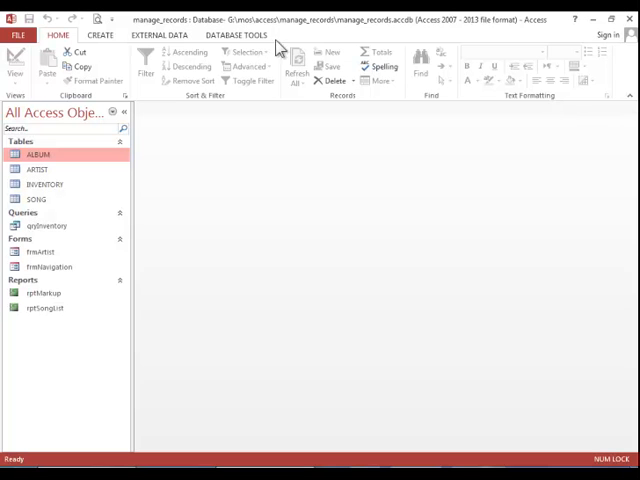
- Launch the Excel spreadsheet import wizard from External Data
click(160, 35)
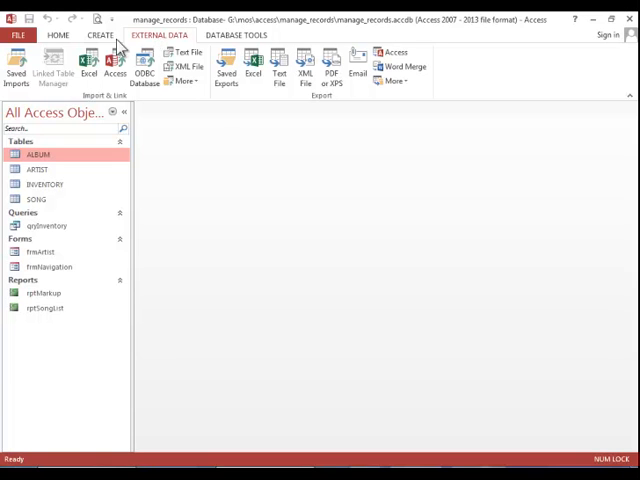
mouse_move(90, 63)
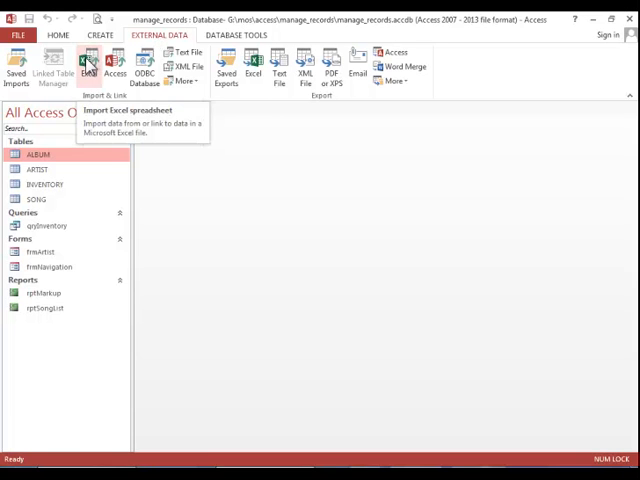
click(91, 62)
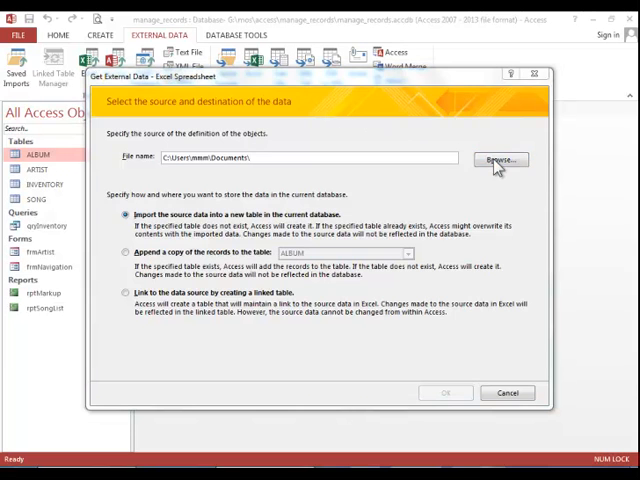
- Choose songs_to_import.xlsx as the source, appending its records to SONG
click(499, 160)
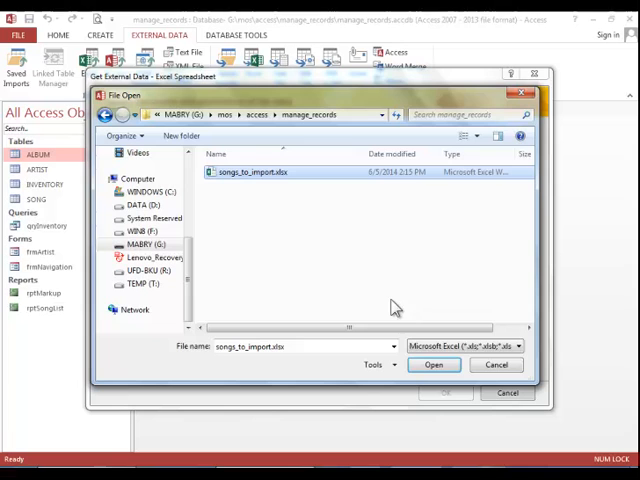
click(434, 364)
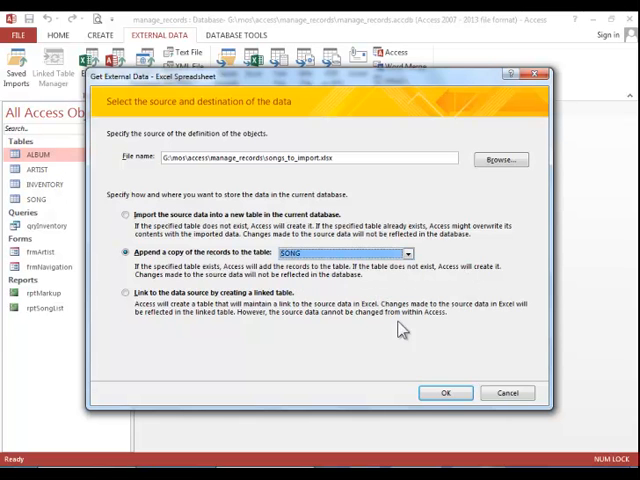
click(445, 392)
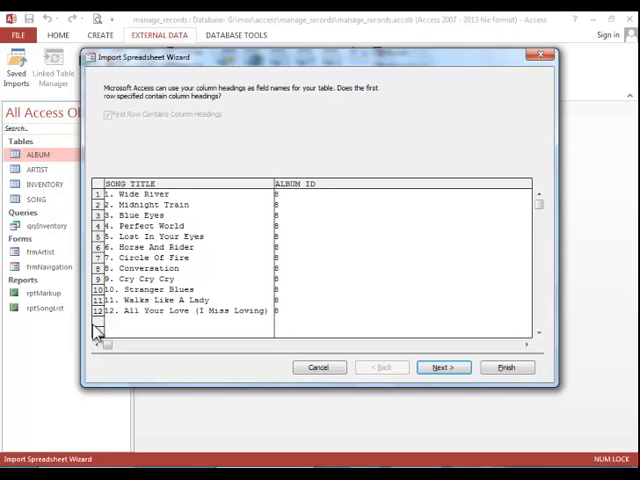
mouse_move(400, 350)
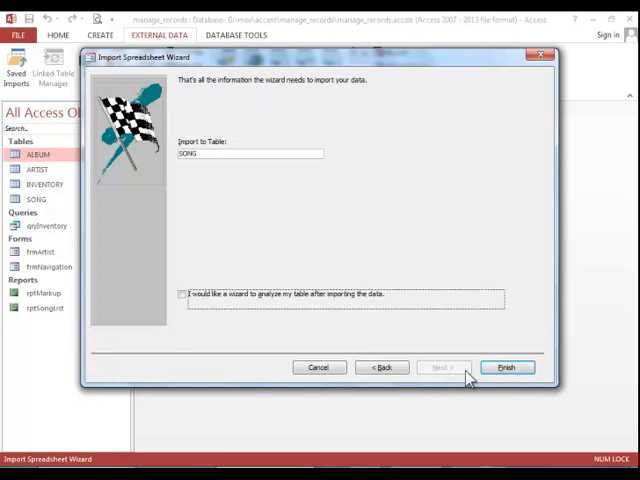
- Finish the SONG import and close the wizard without saving import steps
click(507, 367)
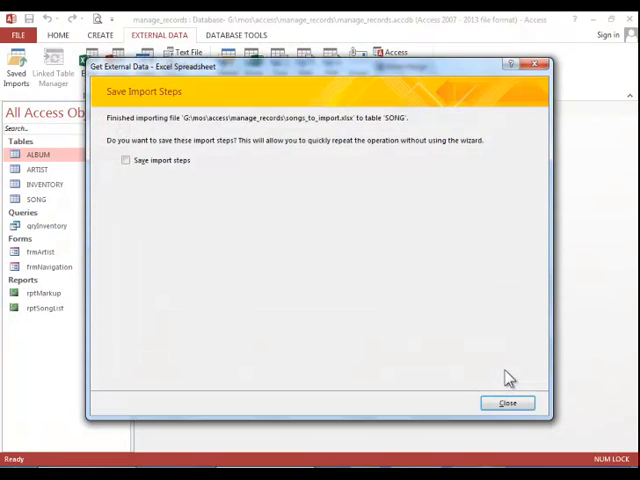
click(506, 403)
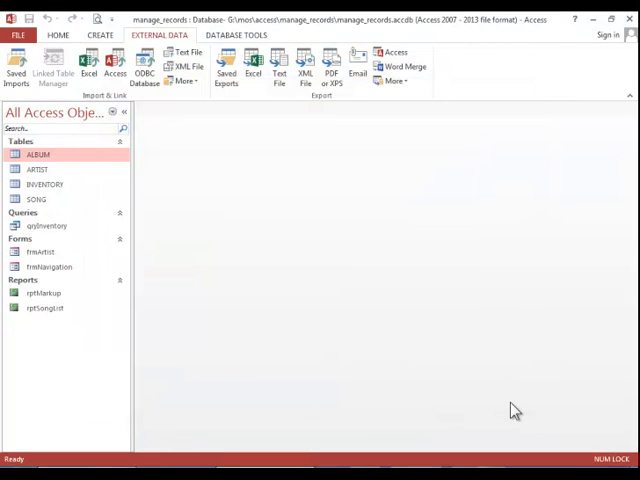
mouse_move(128, 196)
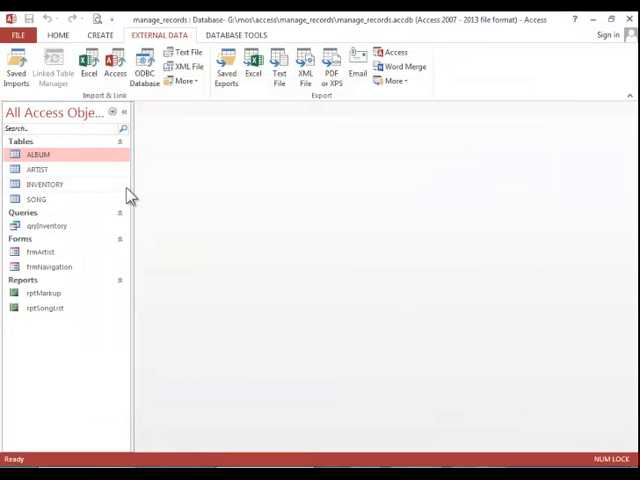
- Open the SONG table and scroll to the album 8 songs with numbered titles
click(36, 199)
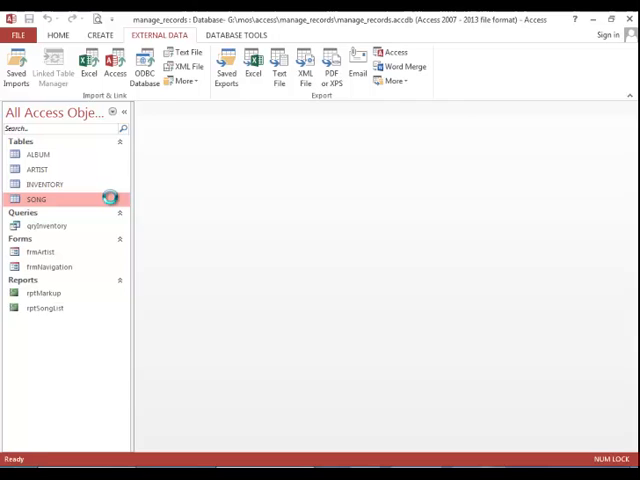
double_click(37, 199)
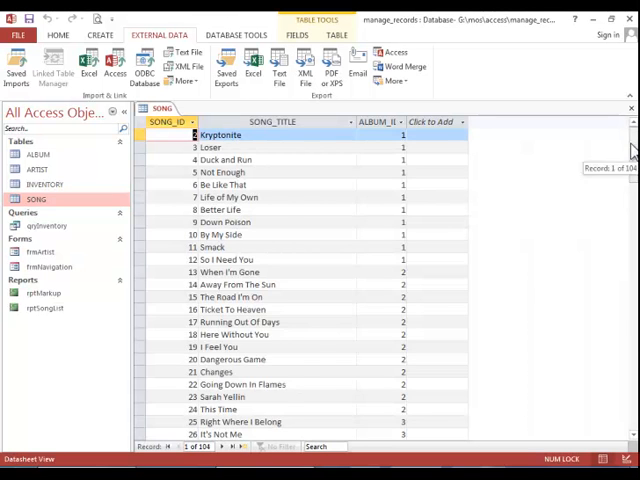
scroll(down, 3)
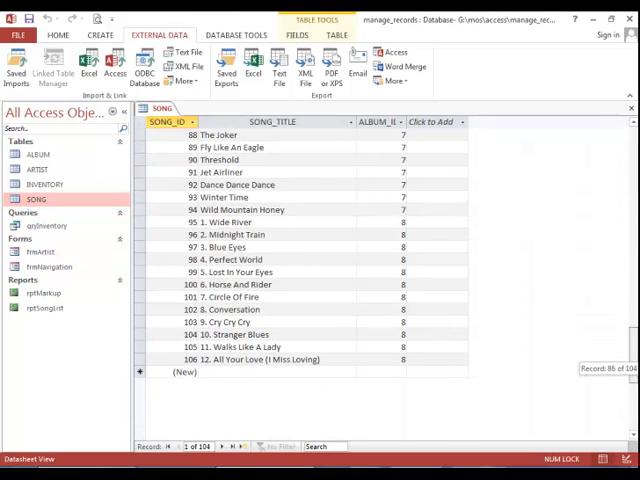
mouse_move(203, 290)
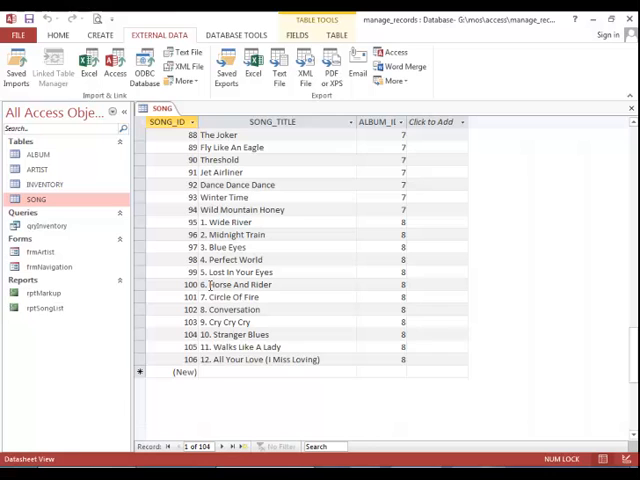
mouse_move(222, 368)
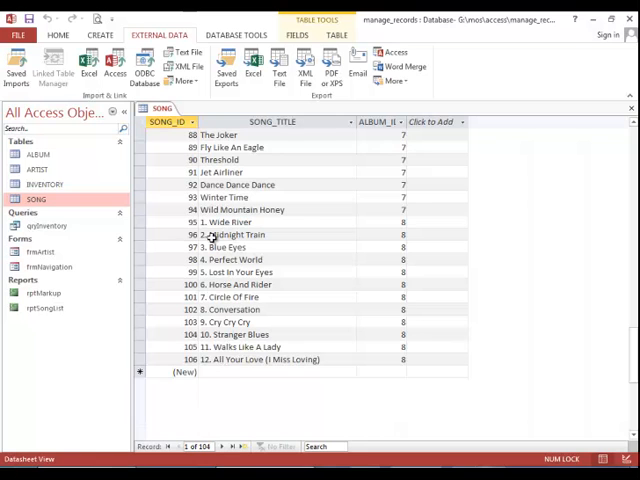
mouse_move(170, 165)
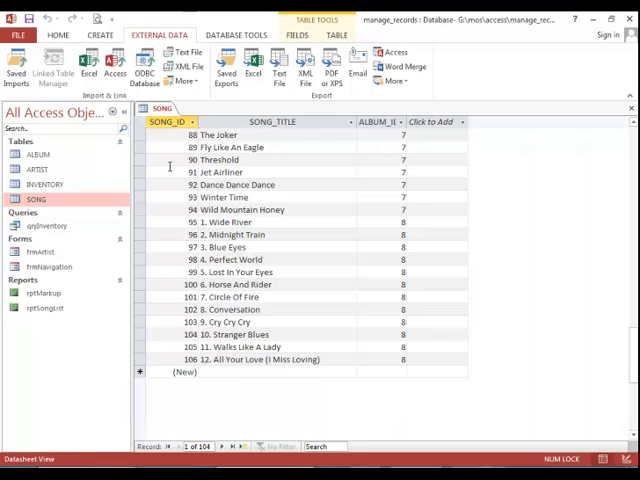
- Replace all '*.' matches in SONG_TITLE with nothing, removing 12 track-number prefixes
click(58, 34)
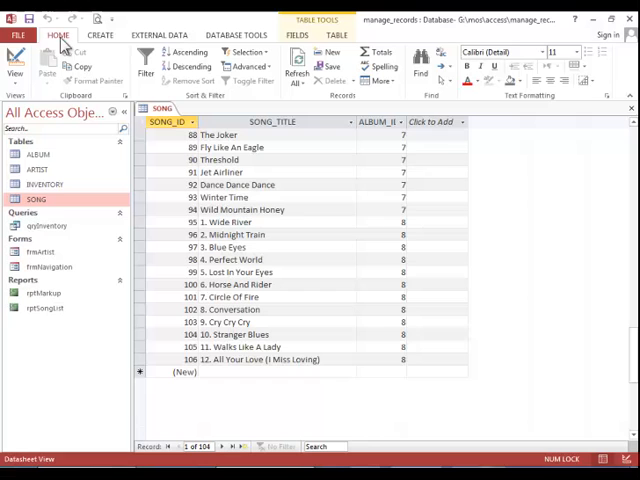
click(271, 121)
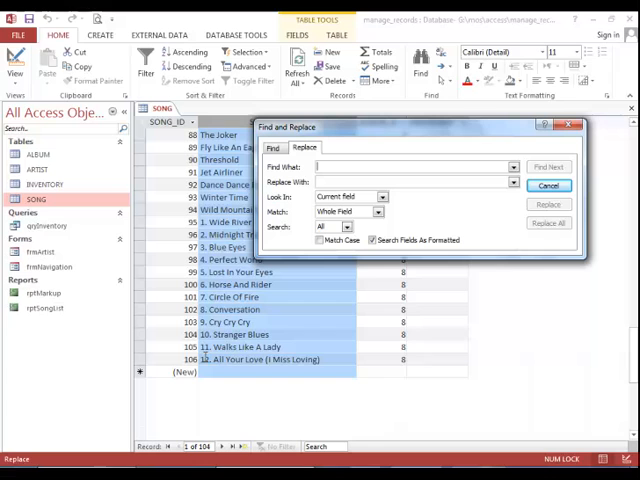
text(1)
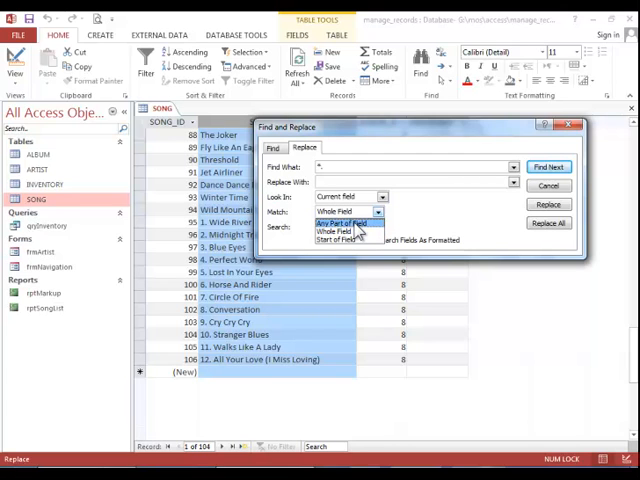
click(340, 223)
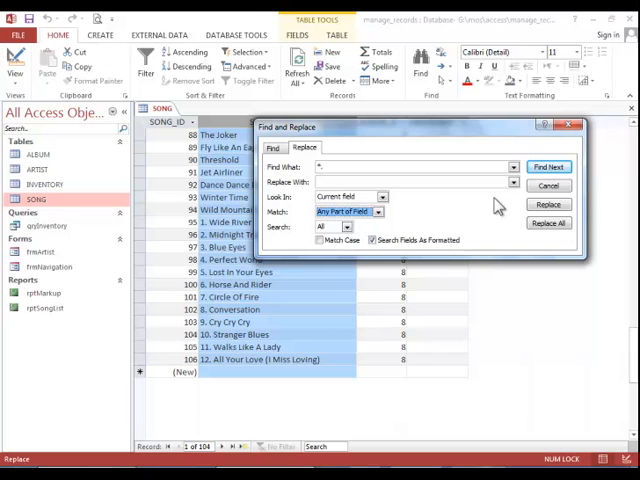
click(548, 223)
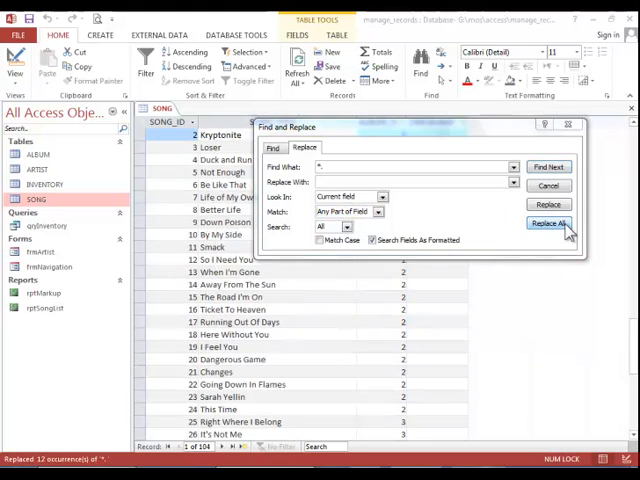
click(548, 223)
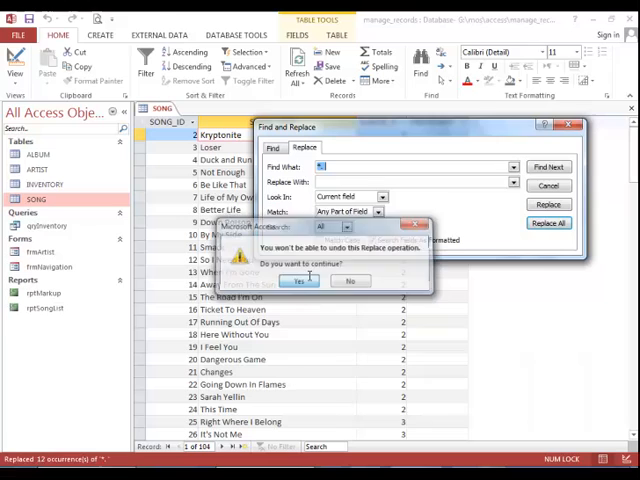
click(298, 280)
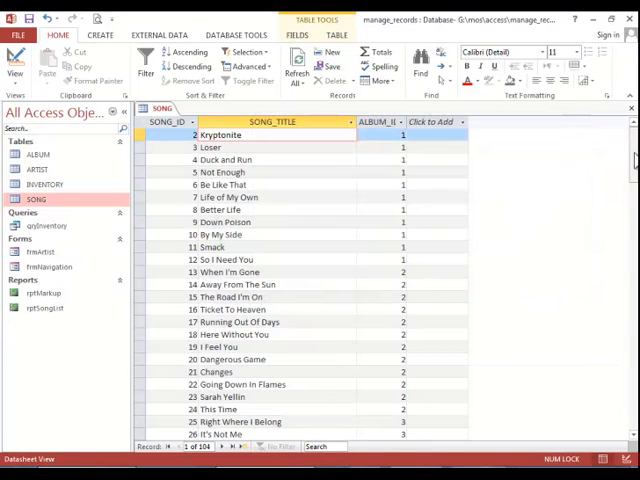
scroll(down, 3)
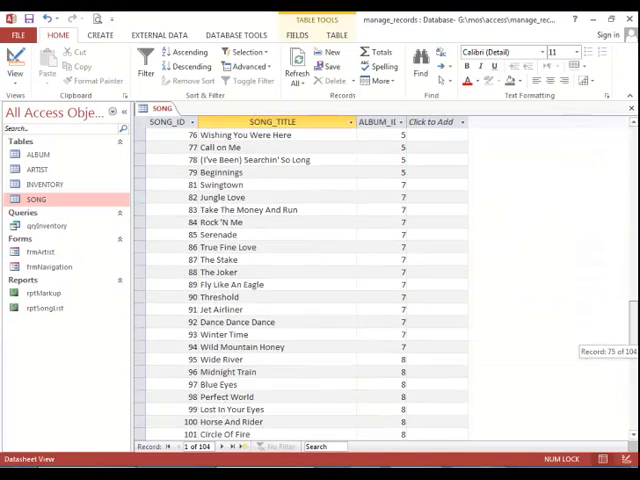
scroll(down, 3)
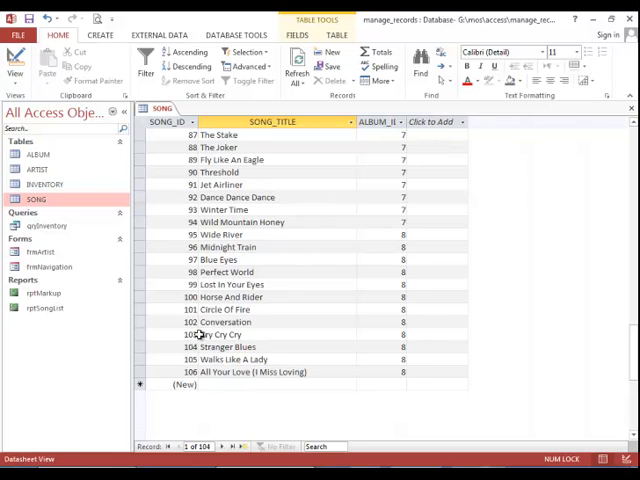
mouse_move(213, 390)
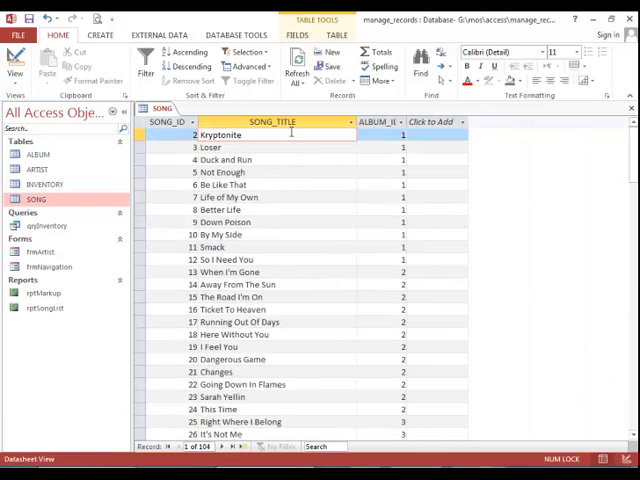
click(240, 135)
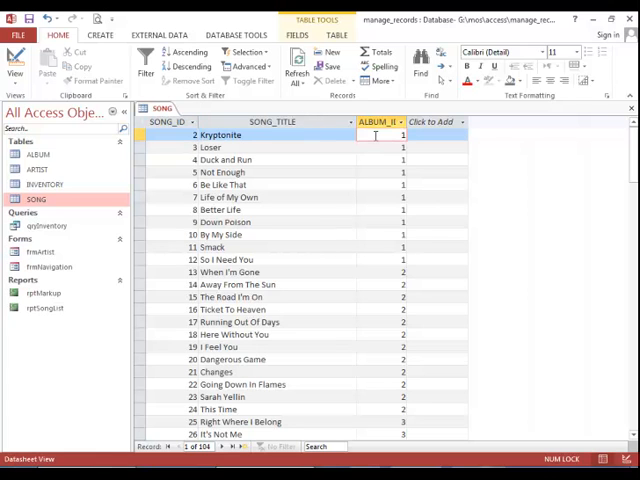
click(402, 121)
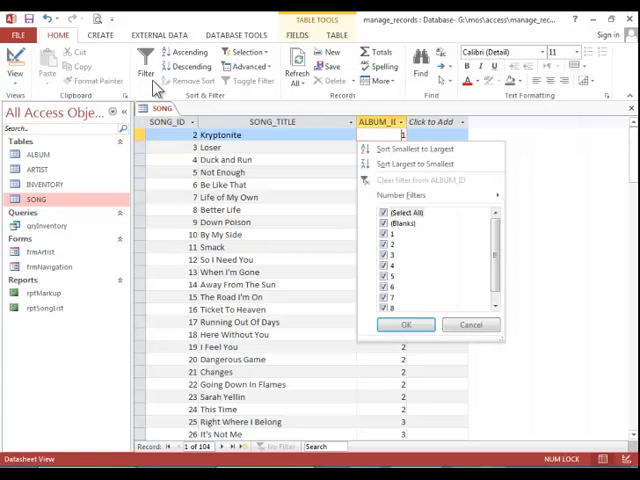
click(383, 212)
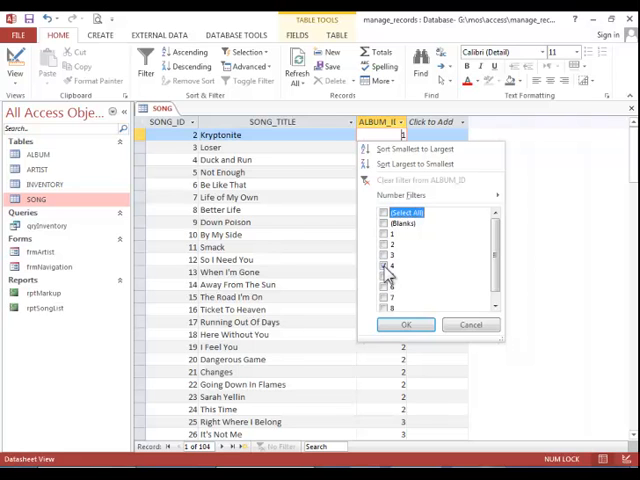
click(406, 324)
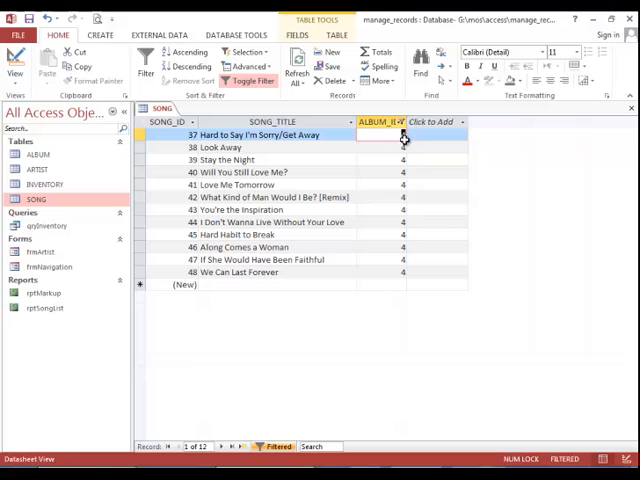
mouse_move(145, 60)
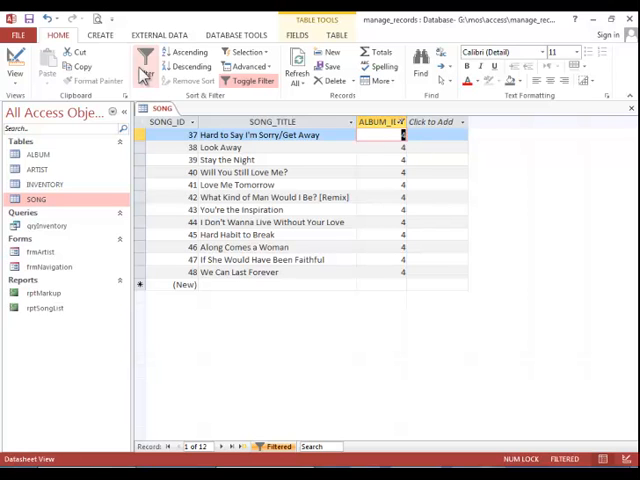
click(404, 121)
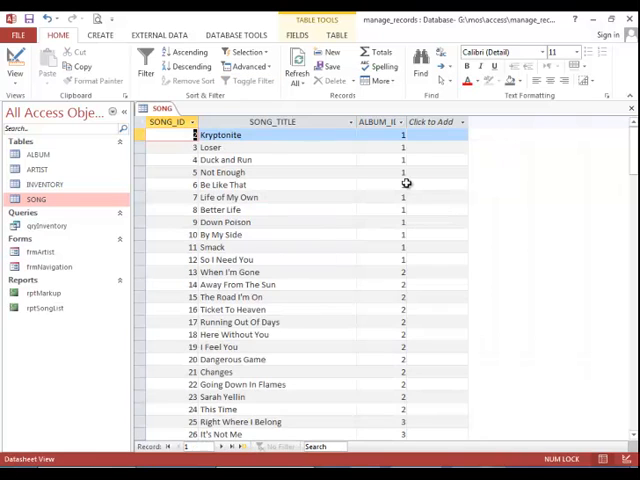
- Filter SONG_TITLE to titles containing I'm, narrowing SONG to three songs
click(222, 134)
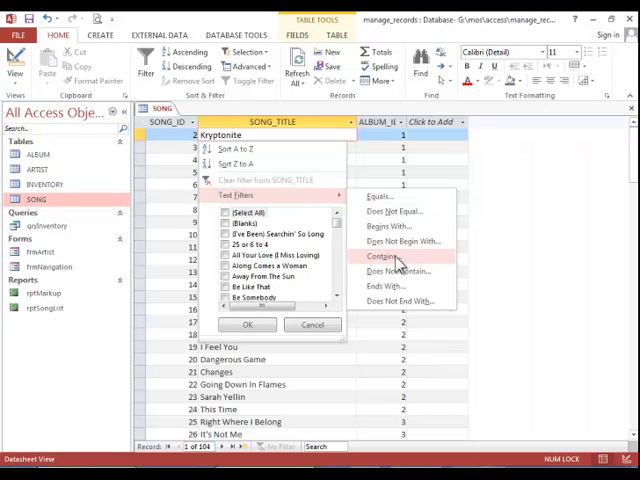
click(382, 255)
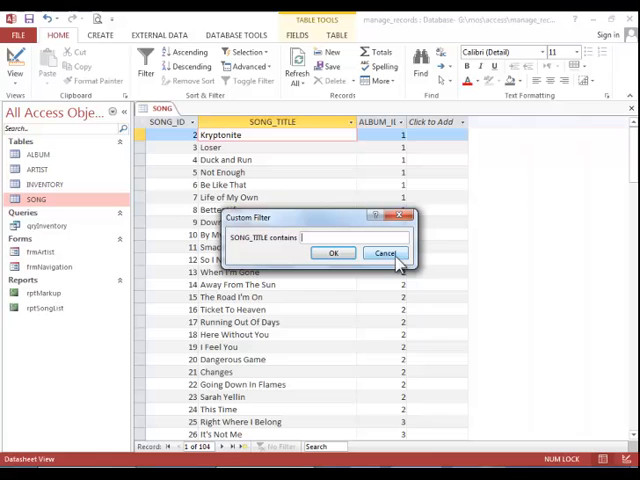
text(I'm)
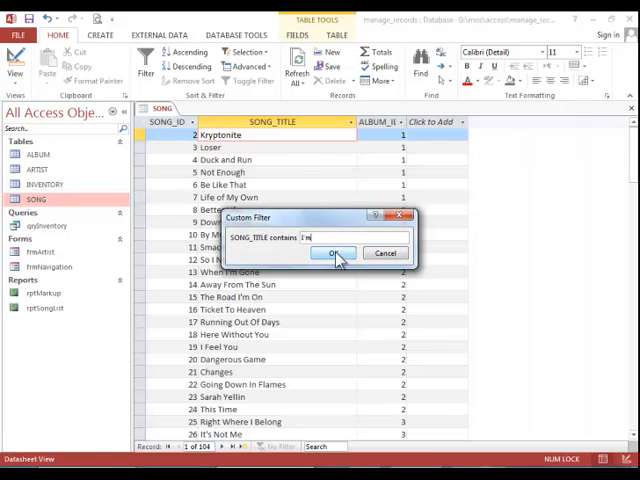
click(333, 252)
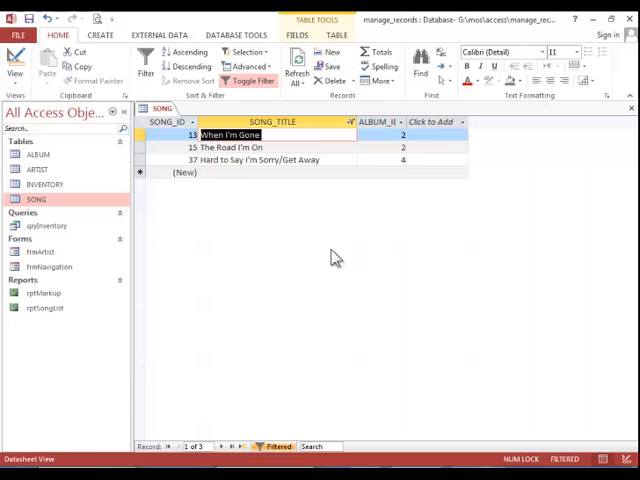
click(350, 121)
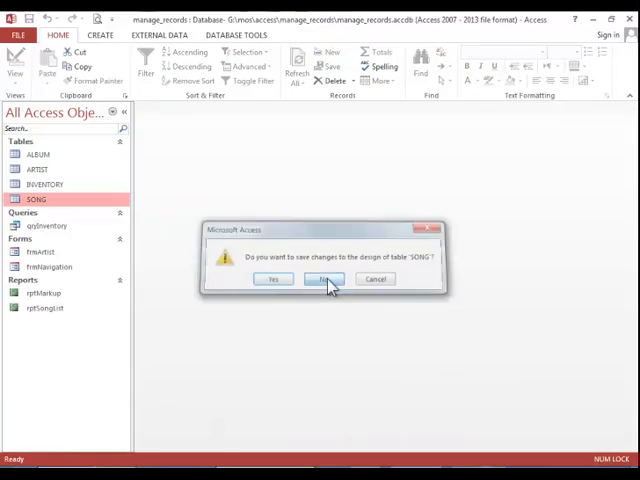
- Answer No to saving design changes so the SONG table closes
click(322, 279)
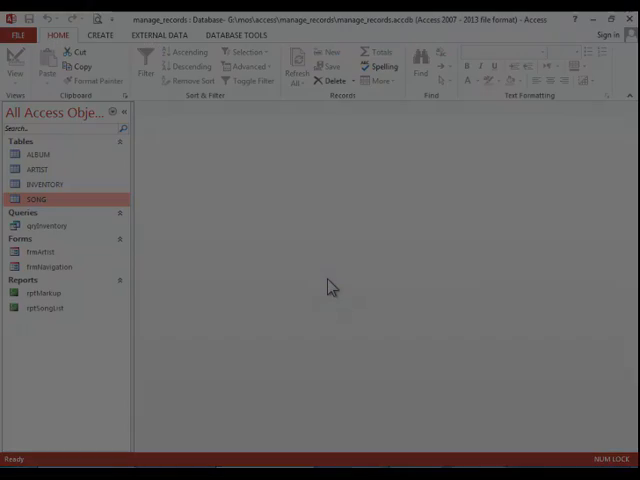